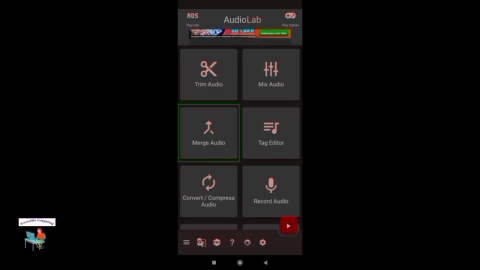
# - Queue Sample1 and Sample2 for combining and preview the queued audio
pyautogui.scroll(-3)
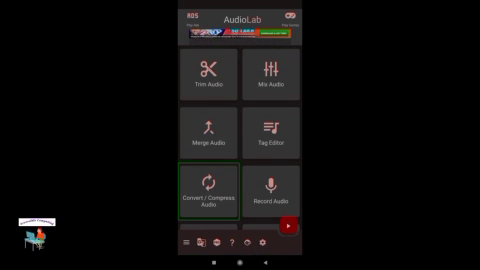
pyautogui.click(206, 135)
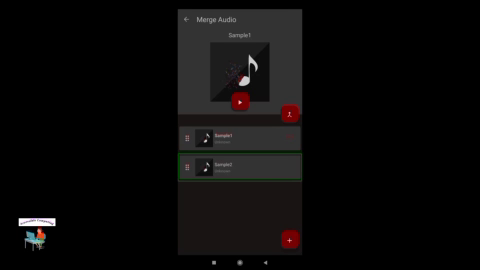
pyautogui.click(290, 238)
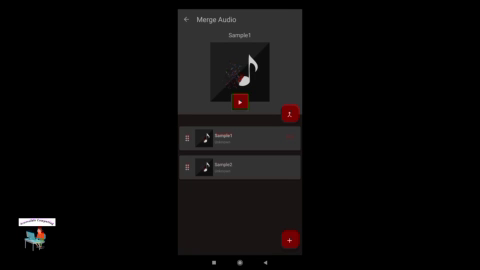
pyautogui.click(245, 99)
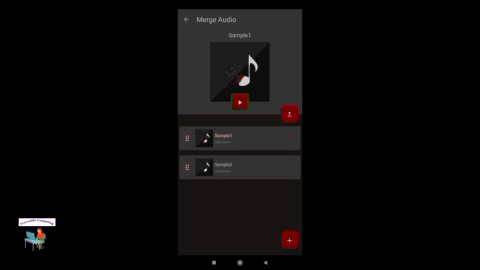
# - Confirm the merge settings, keeping the output name Sample1 as a Music file
pyautogui.click(240, 135)
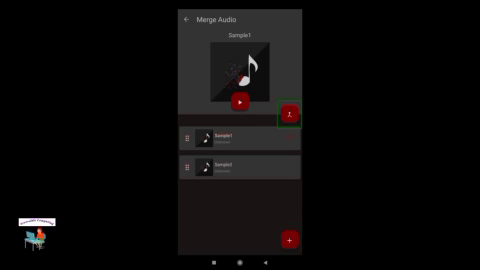
pyautogui.click(290, 110)
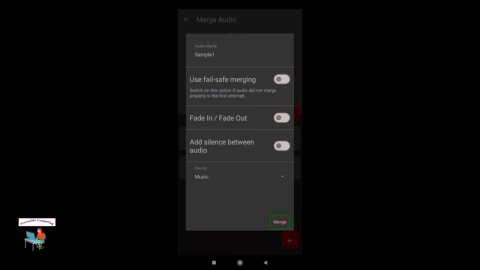
pyautogui.click(183, 18)
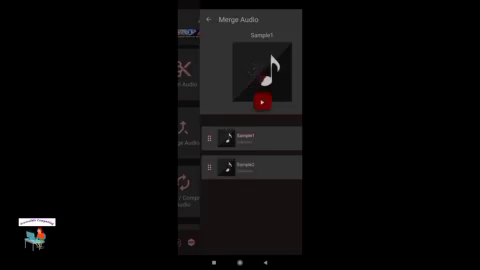
pyautogui.click(212, 18)
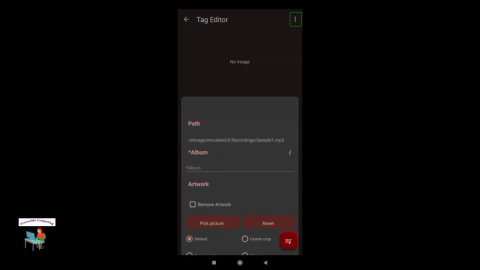
pyautogui.click(296, 20)
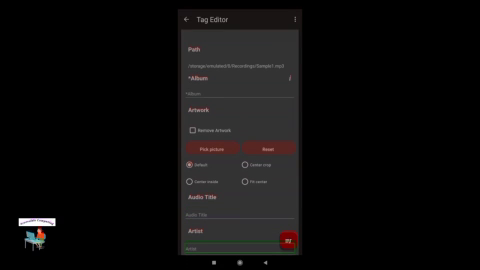
pyautogui.scroll(-3)
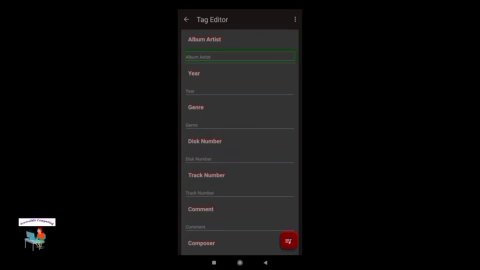
pyautogui.click(240, 93)
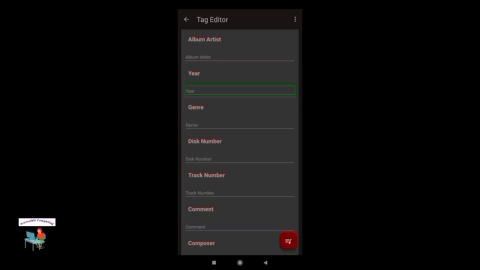
pyautogui.click(240, 115)
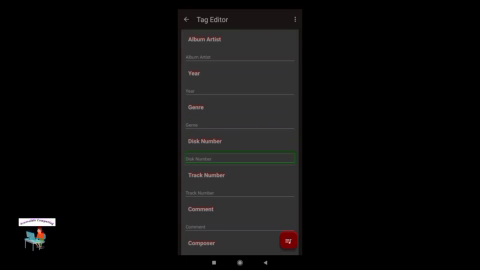
pyautogui.click(240, 193)
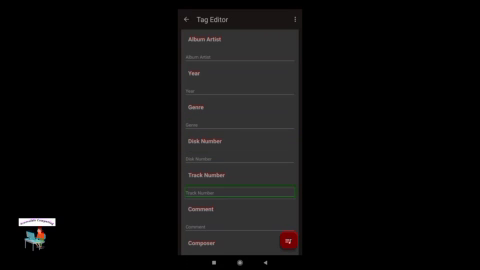
pyautogui.click(233, 224)
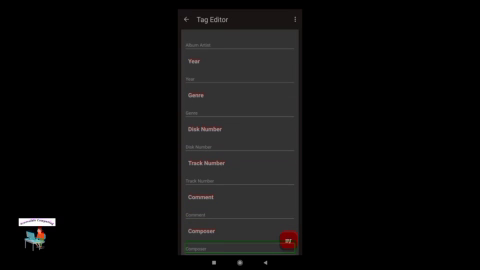
pyautogui.scroll(-3)
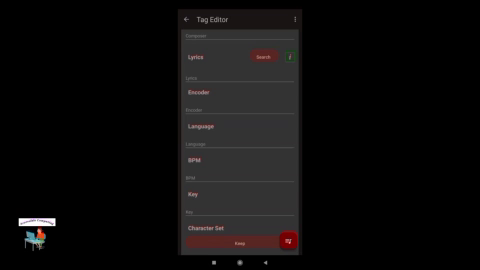
pyautogui.click(230, 76)
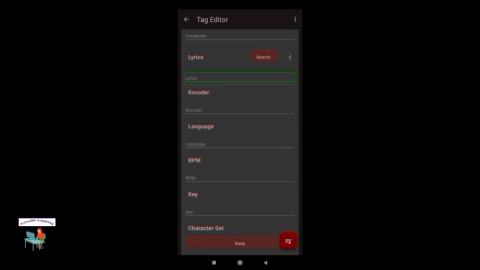
pyautogui.click(240, 107)
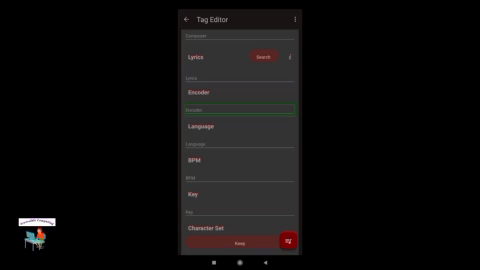
pyautogui.click(240, 145)
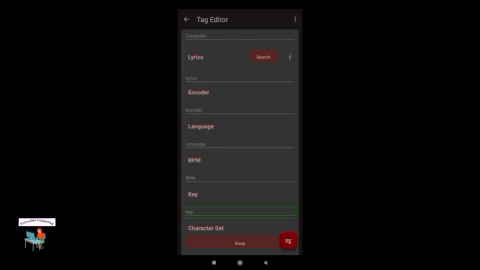
pyautogui.click(230, 177)
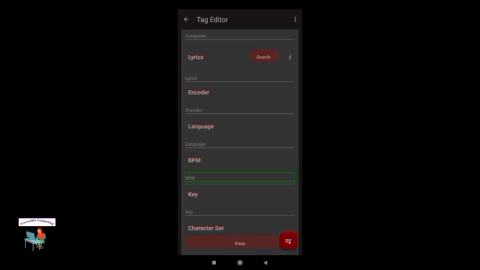